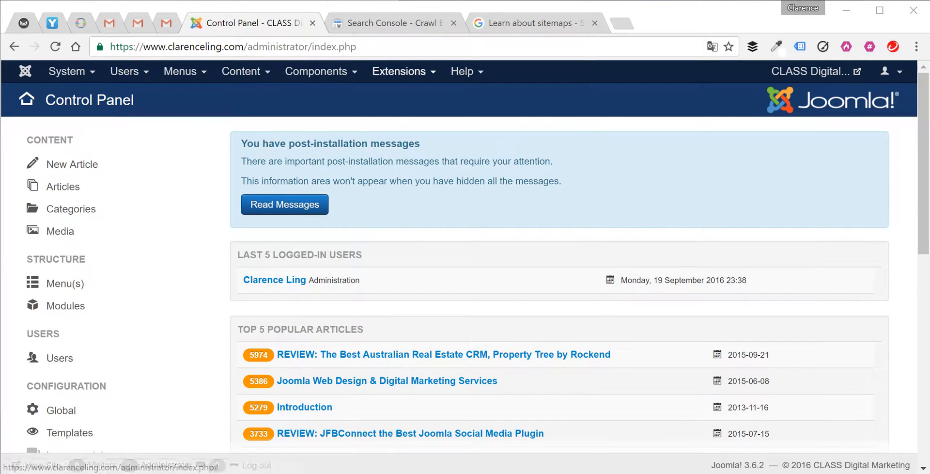
- Open Extensions > Plugins to find the System - Redirect plugin
click(399, 72)
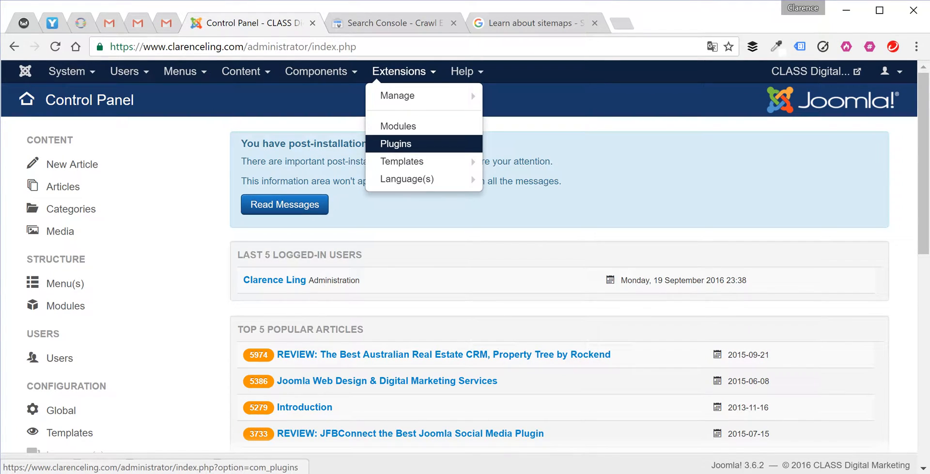
click(396, 144)
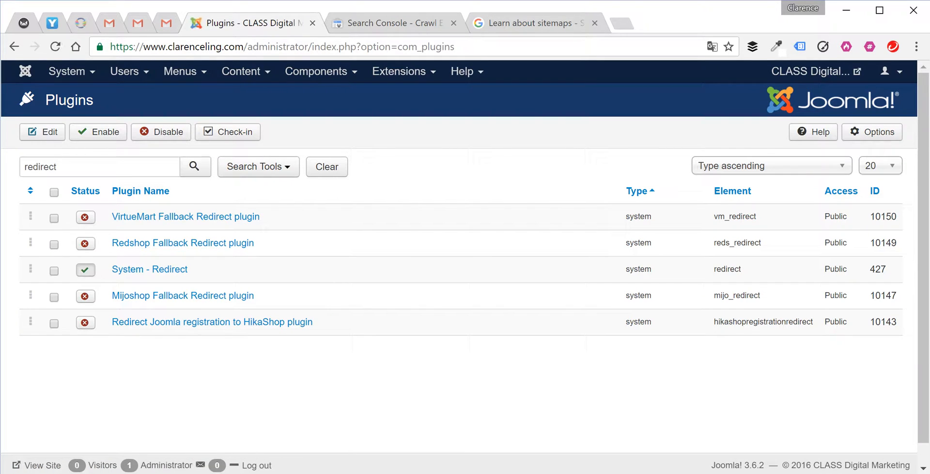
mouse_move(149, 269)
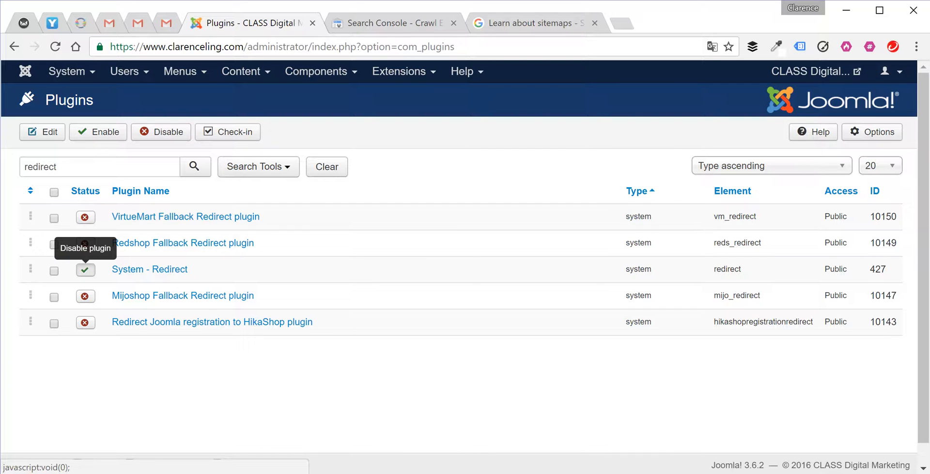
- Open Components > Redirects and scroll through the logged expired URLs
click(316, 72)
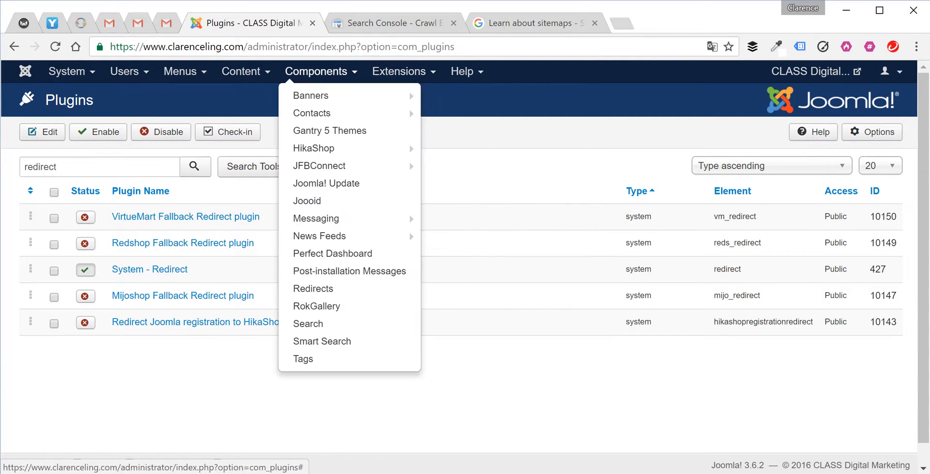
mouse_move(313, 288)
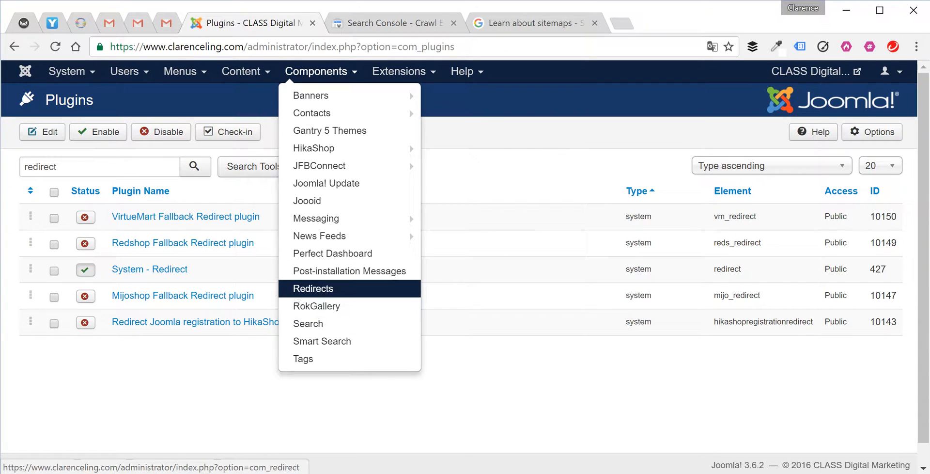
click(313, 289)
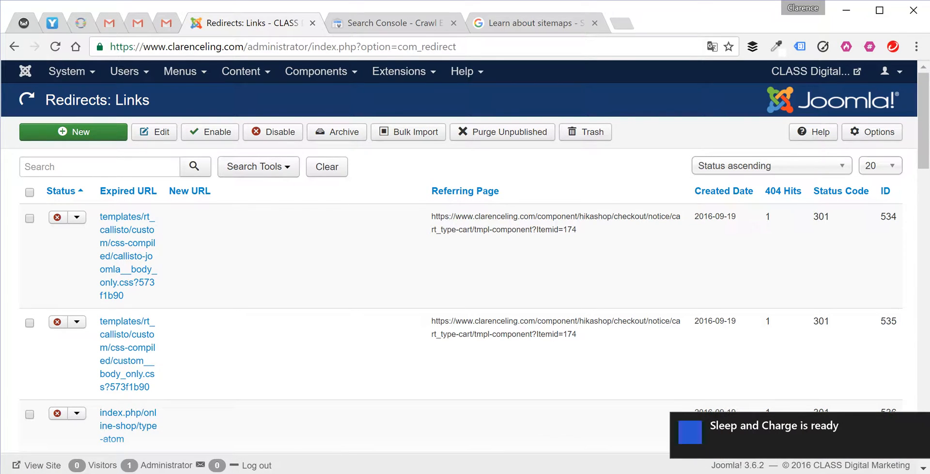
scroll(down, 3)
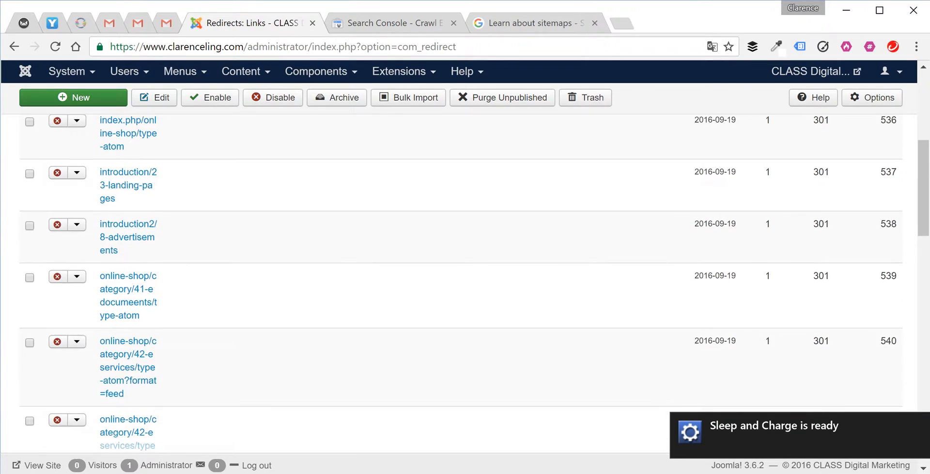
scroll(down, 3)
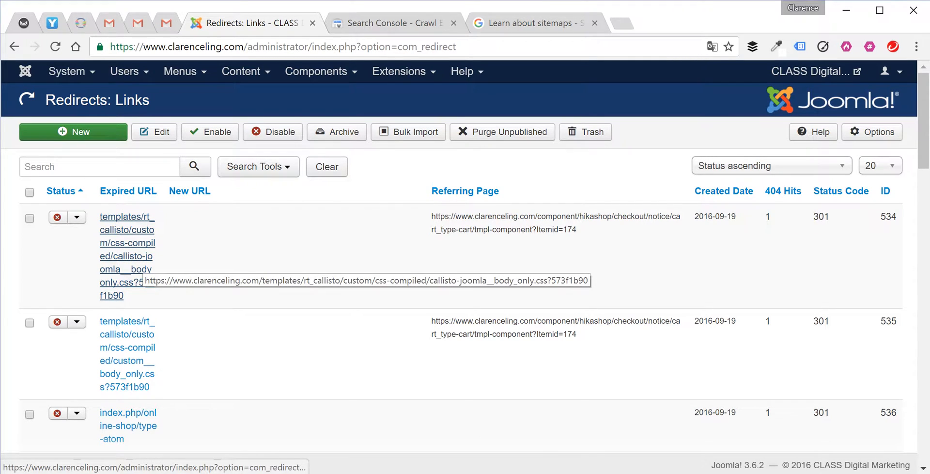
- Point redirect #534 to the homepage, set it Enabled, and save
click(118, 217)
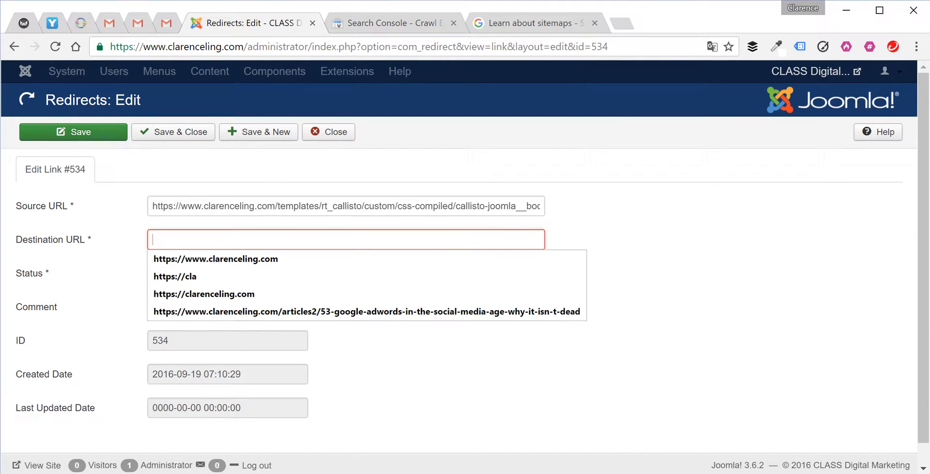
click(216, 259)
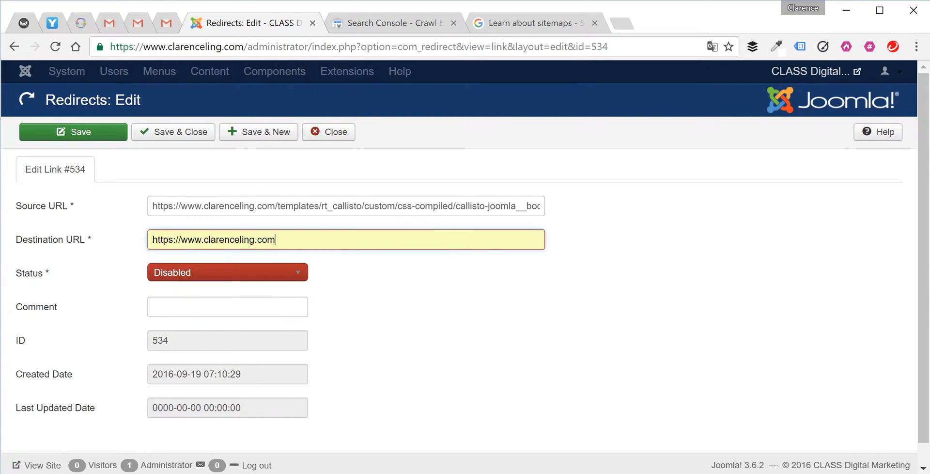
click(227, 272)
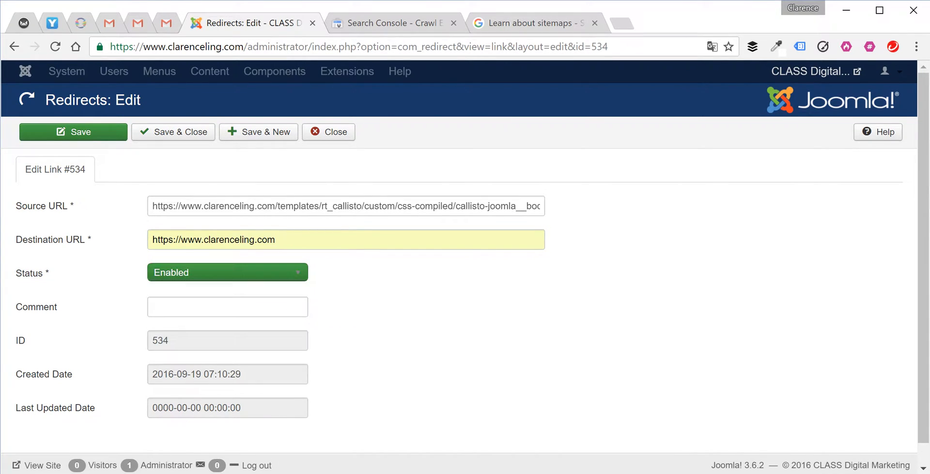
click(172, 131)
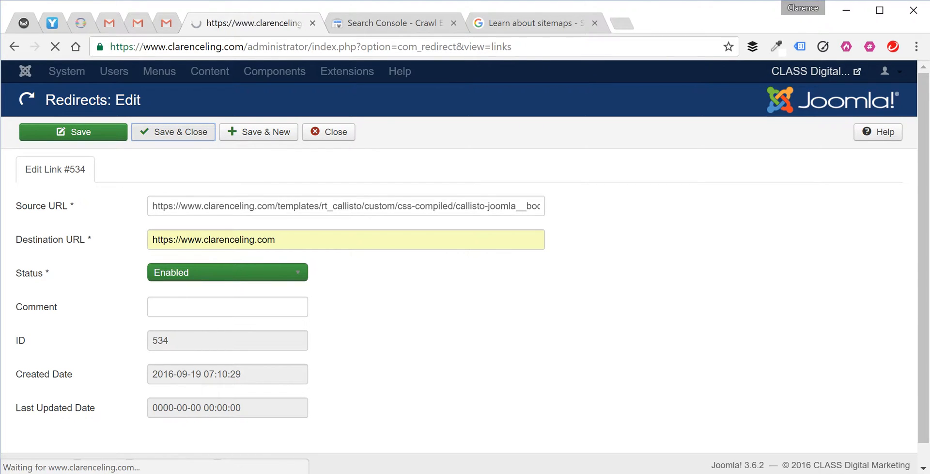
click(173, 132)
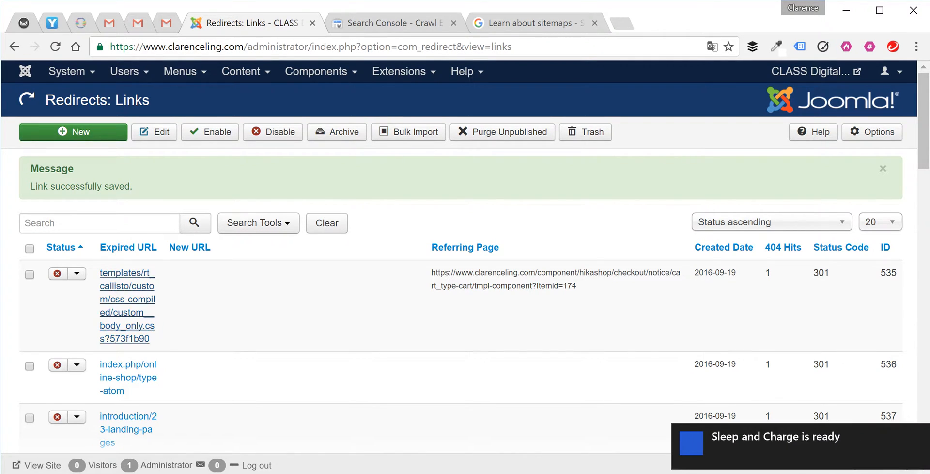
- Select all links on the page and scroll to the batch panel
click(29, 247)
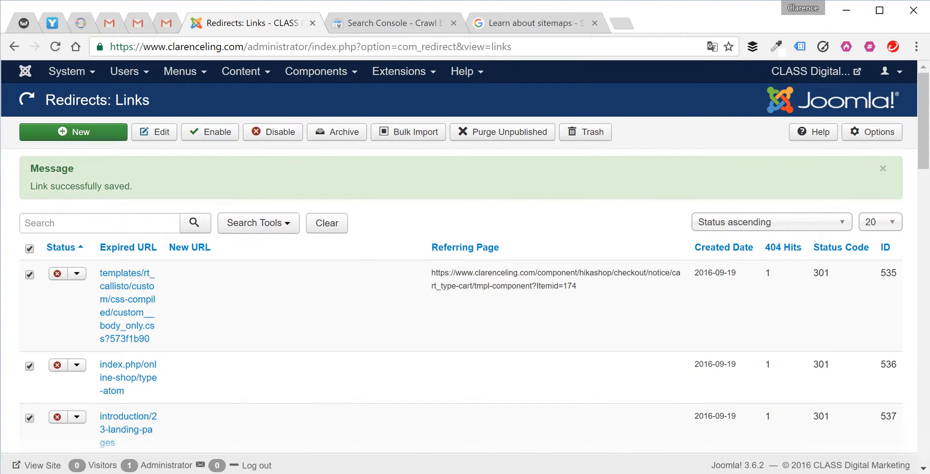
scroll(down, 3)
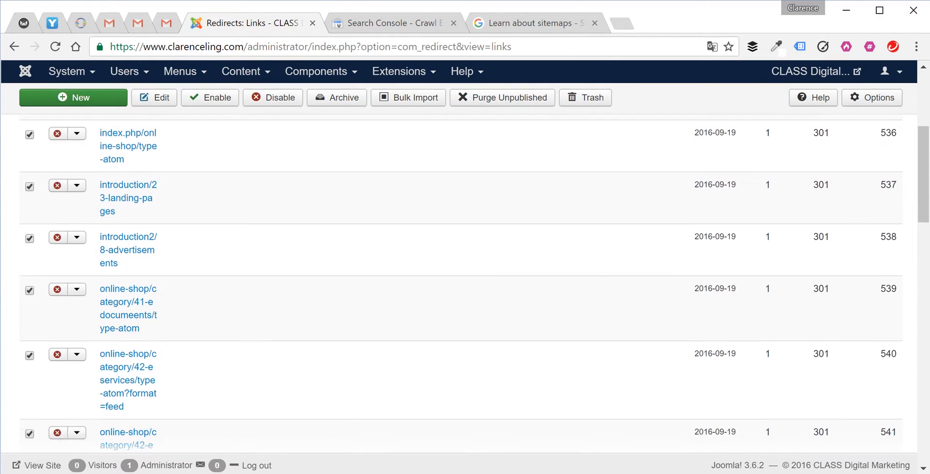
scroll(down, 3)
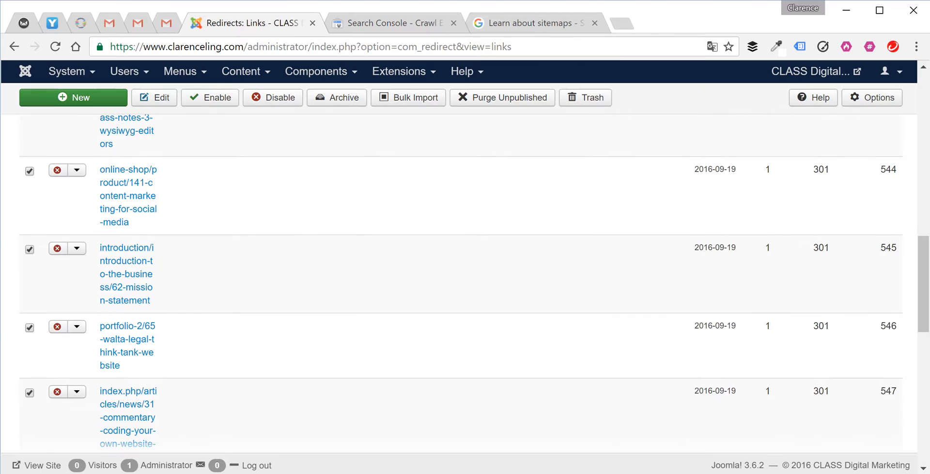
scroll(down, 3)
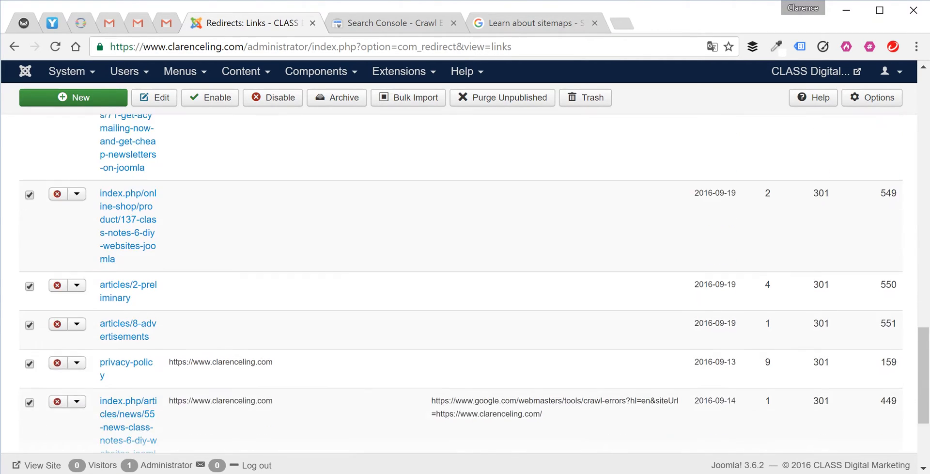
scroll(down, 3)
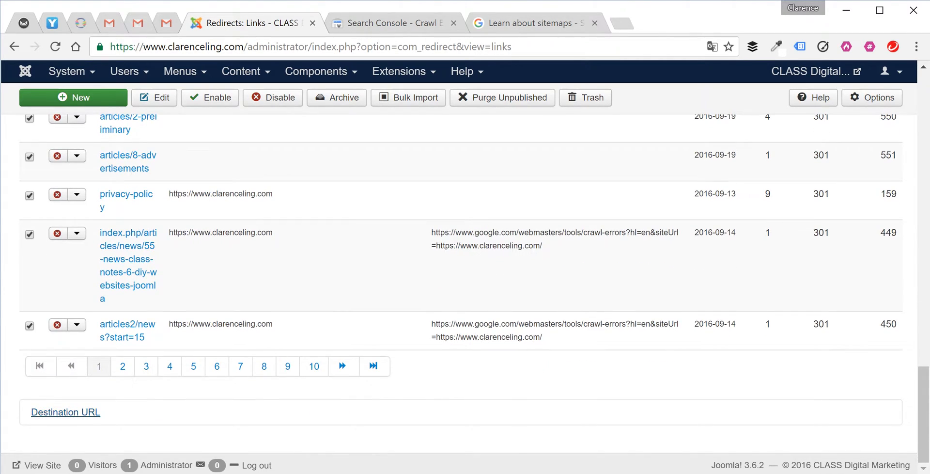
scroll(down, 3)
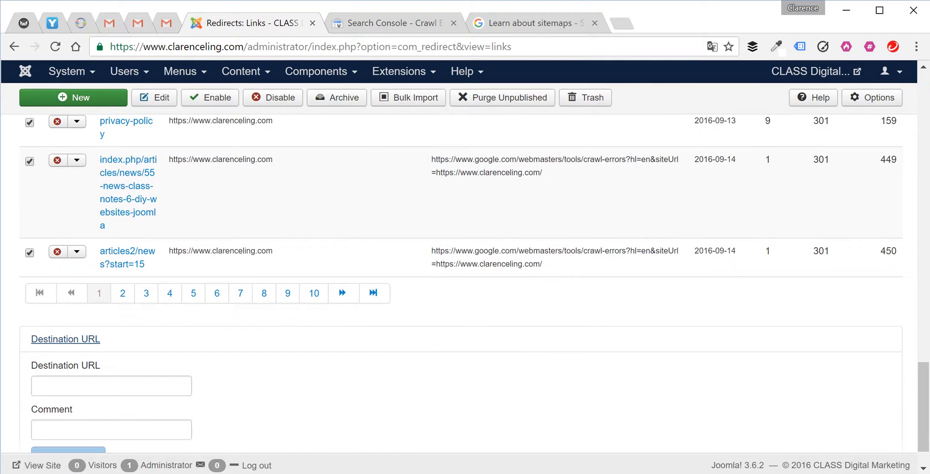
- Batch-set the homepage as the destination URL for the selected links
click(111, 386)
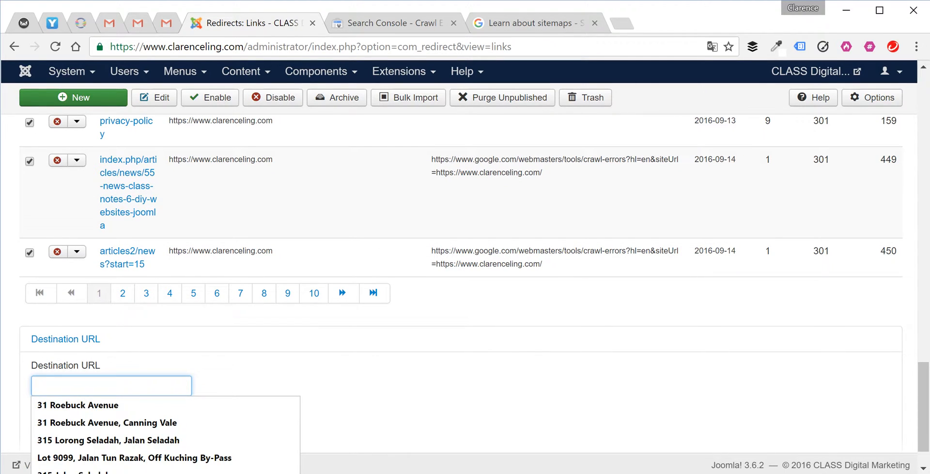
text(h)
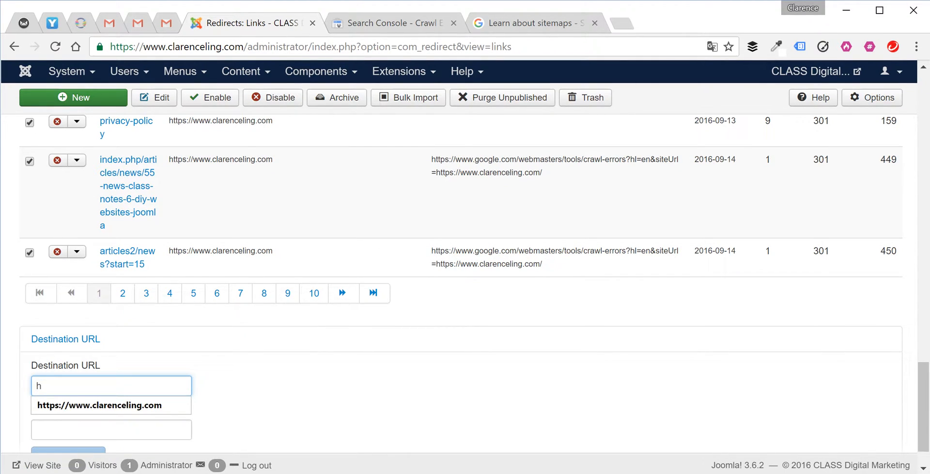
click(99, 405)
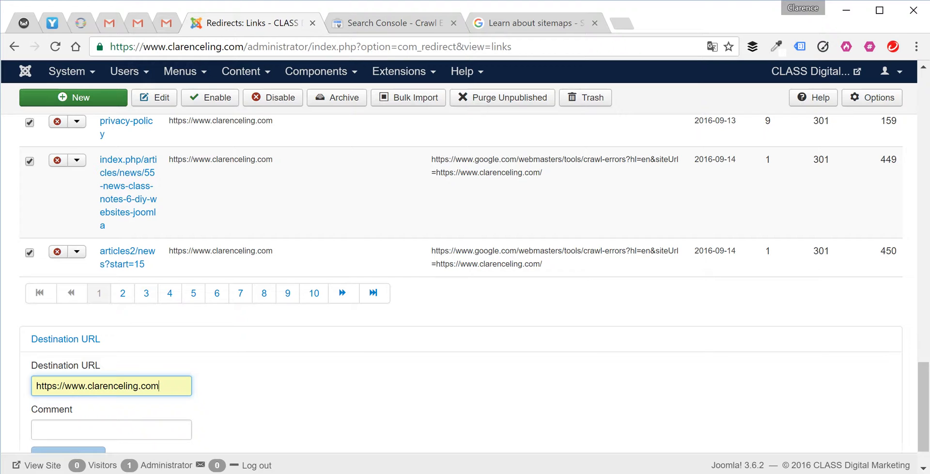
scroll(down, 3)
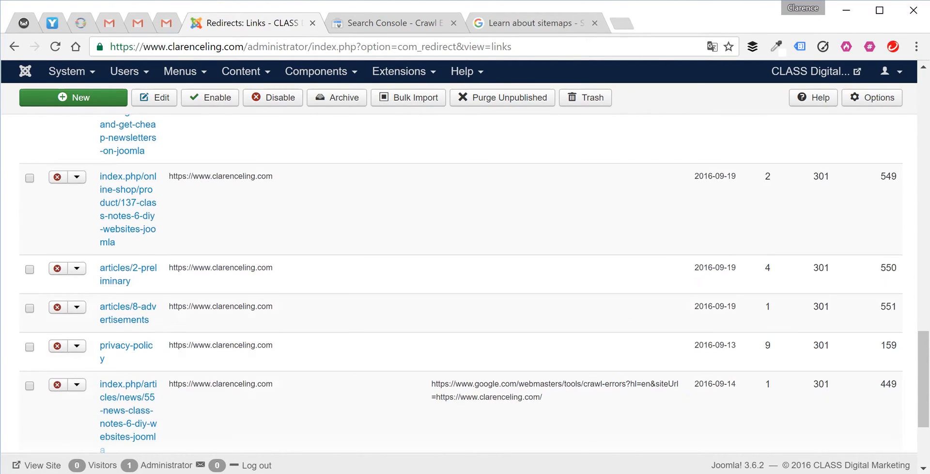
- Select all 20 updated links and enable them together
scroll(up, 3)
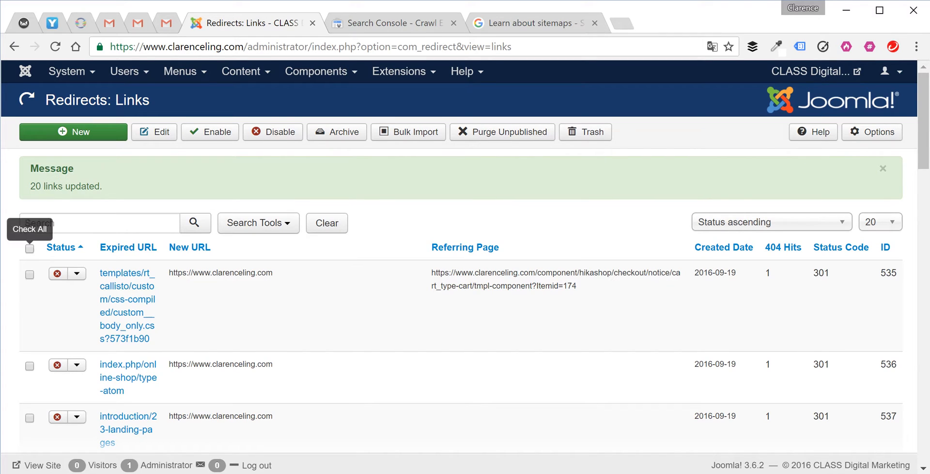
click(29, 248)
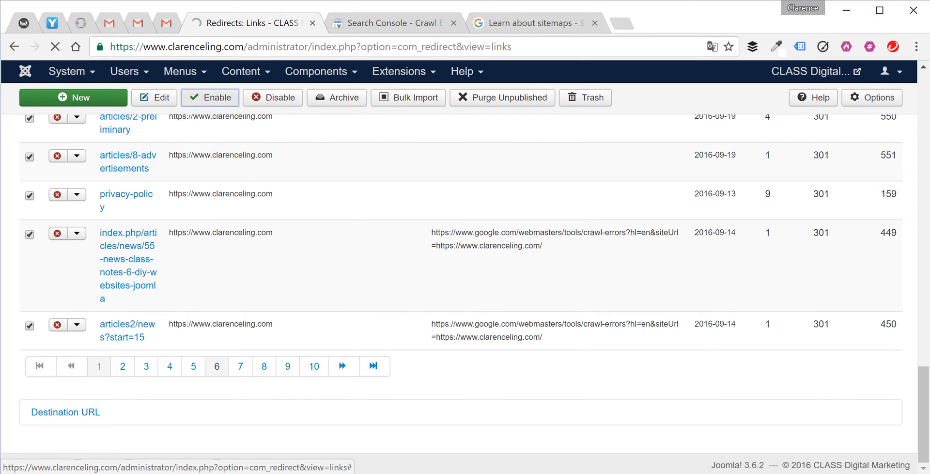
click(210, 97)
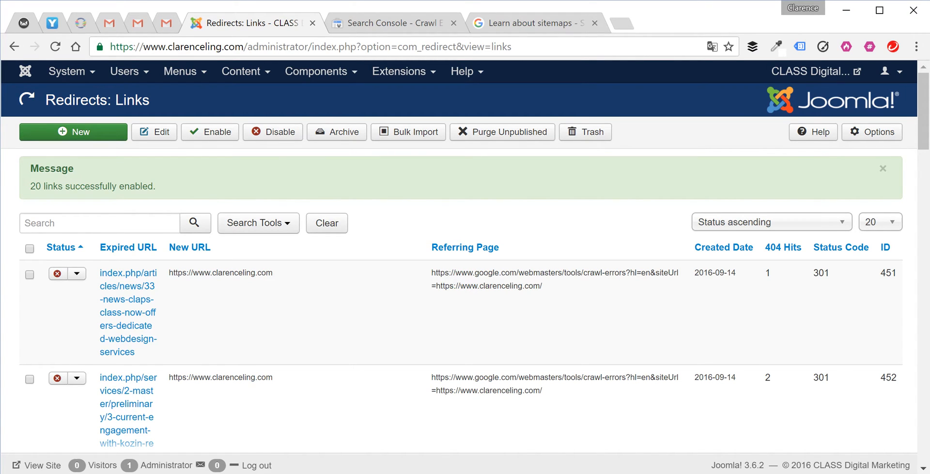
scroll(down, 3)
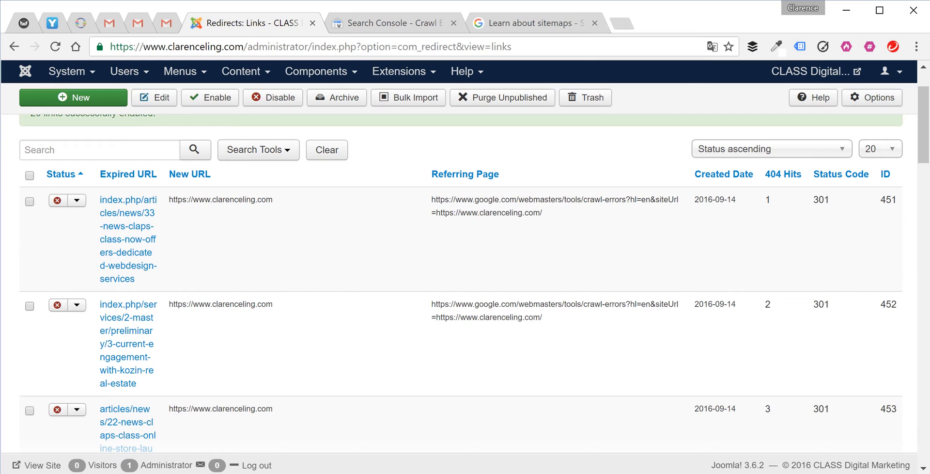
scroll(down, 3)
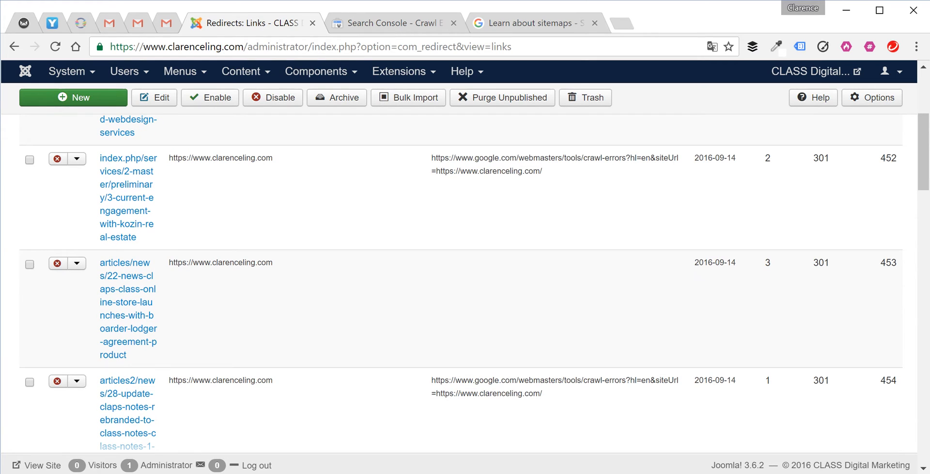